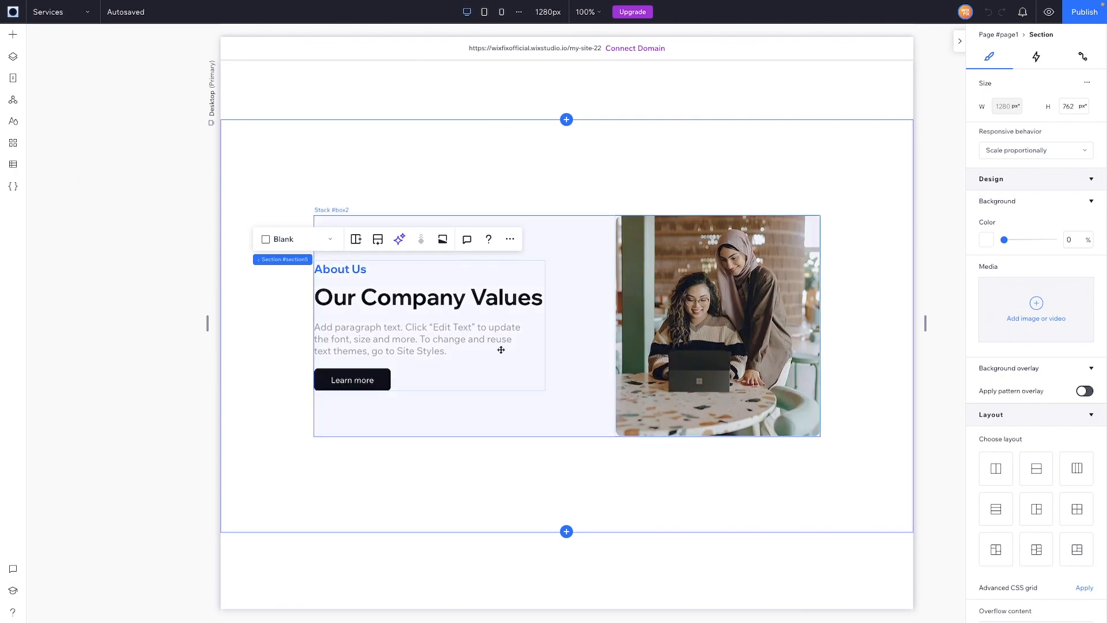
- Select the About Us team photo and show its Interactions options
{"action": "left_click", "coordinate": [448, 338]}
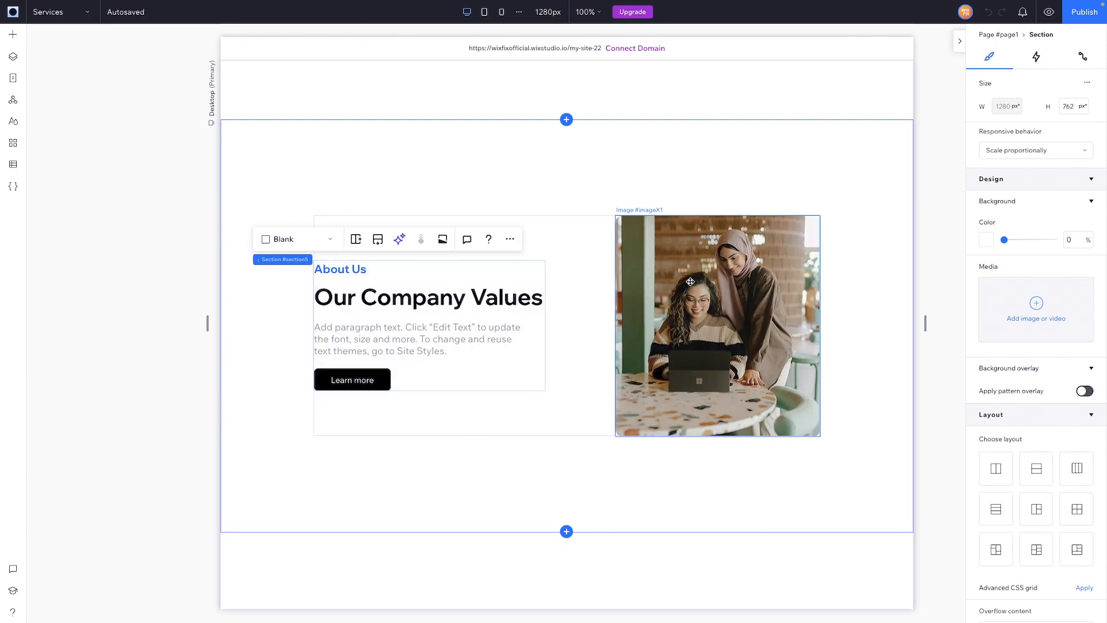
{"action": "left_click", "coordinate": [717, 325]}
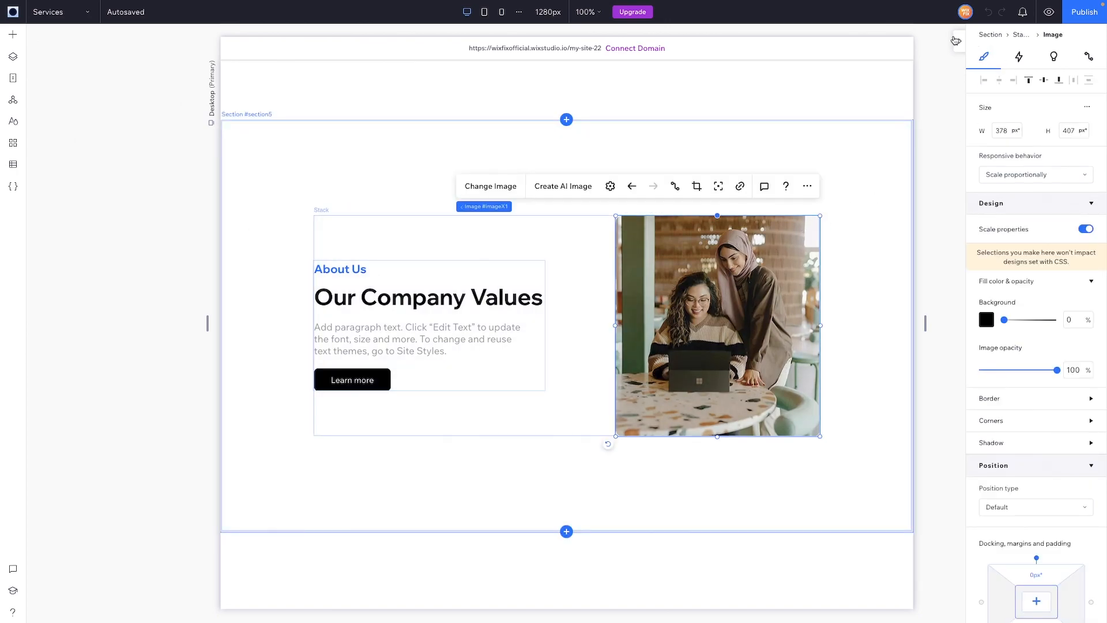
{"action": "mouse_move", "coordinate": [1019, 56]}
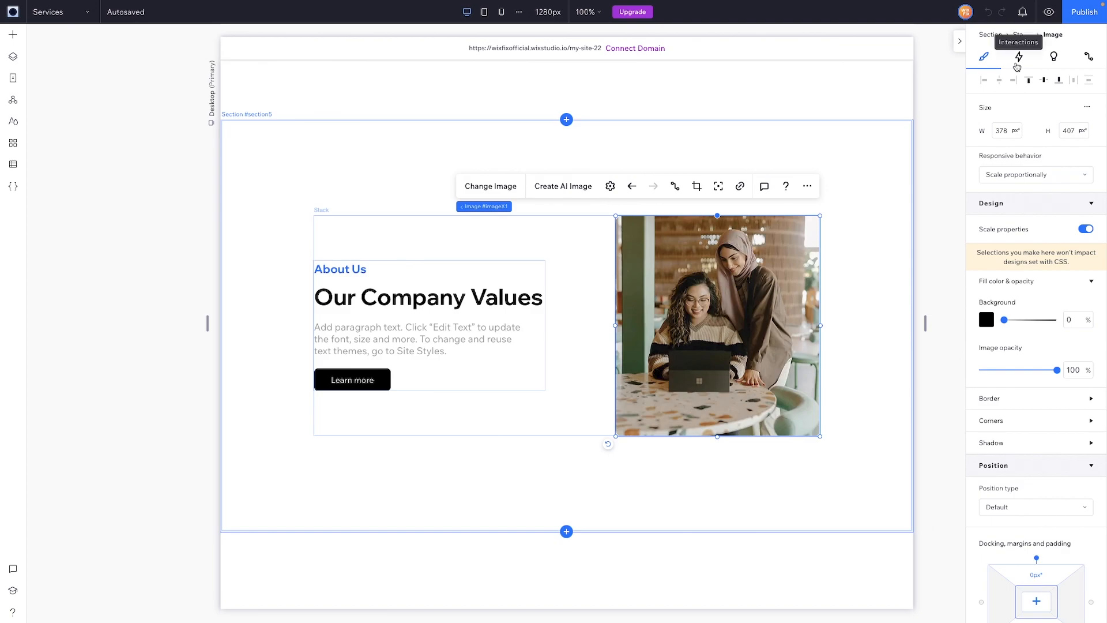
{"action": "left_click", "coordinate": [1019, 57]}
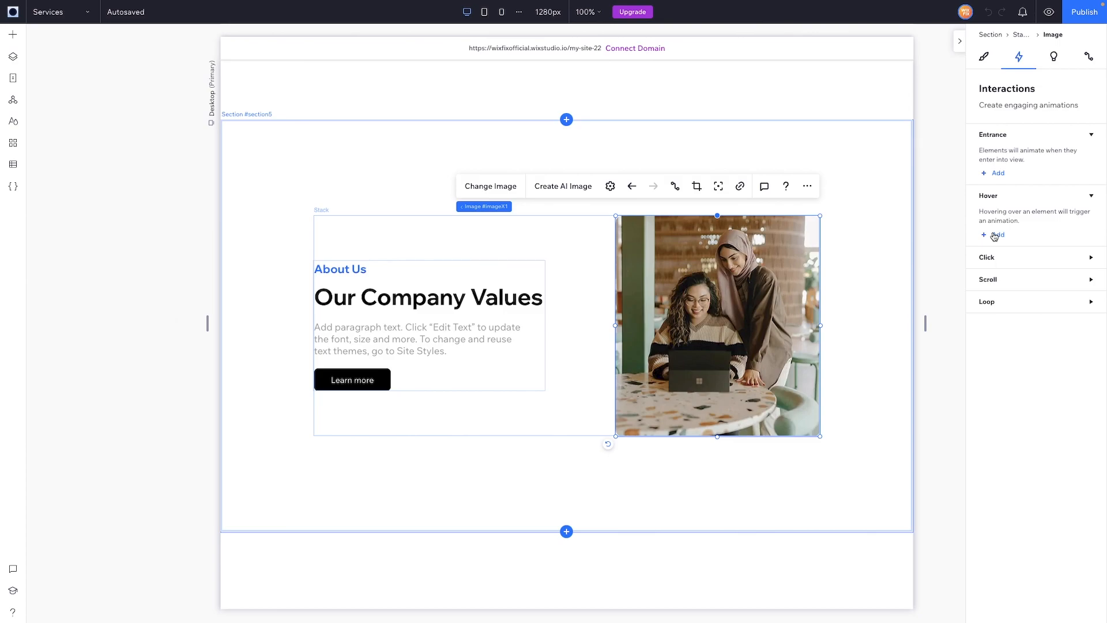
- Add a hover interaction to the photo and switch to the Custom tab listing Animation 1
{"action": "left_click", "coordinate": [997, 236]}
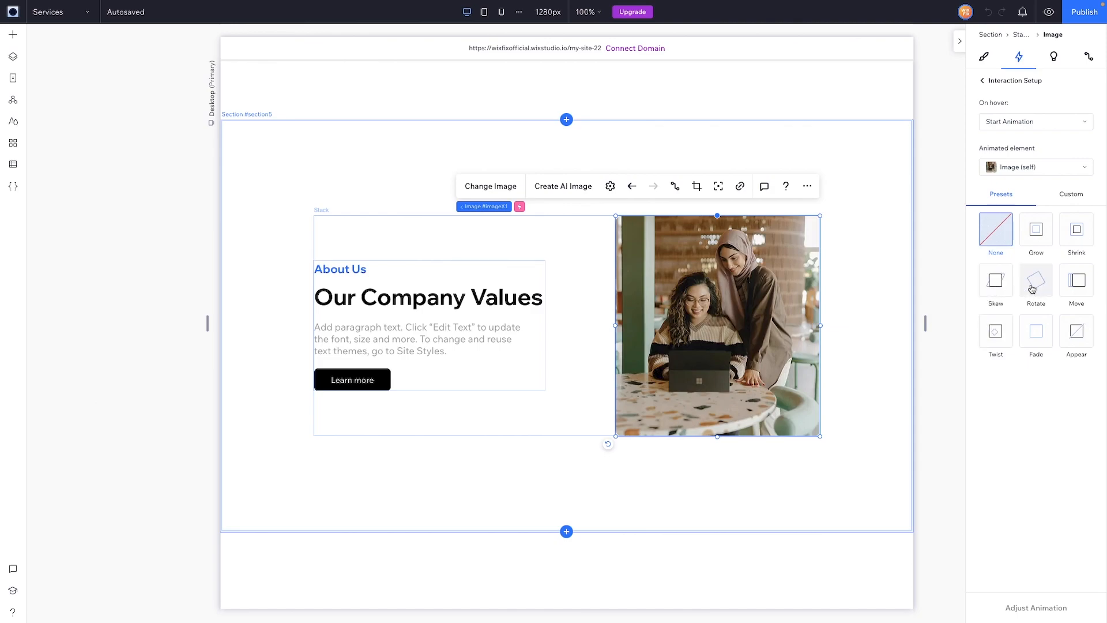
{"action": "mouse_move", "coordinate": [1057, 269]}
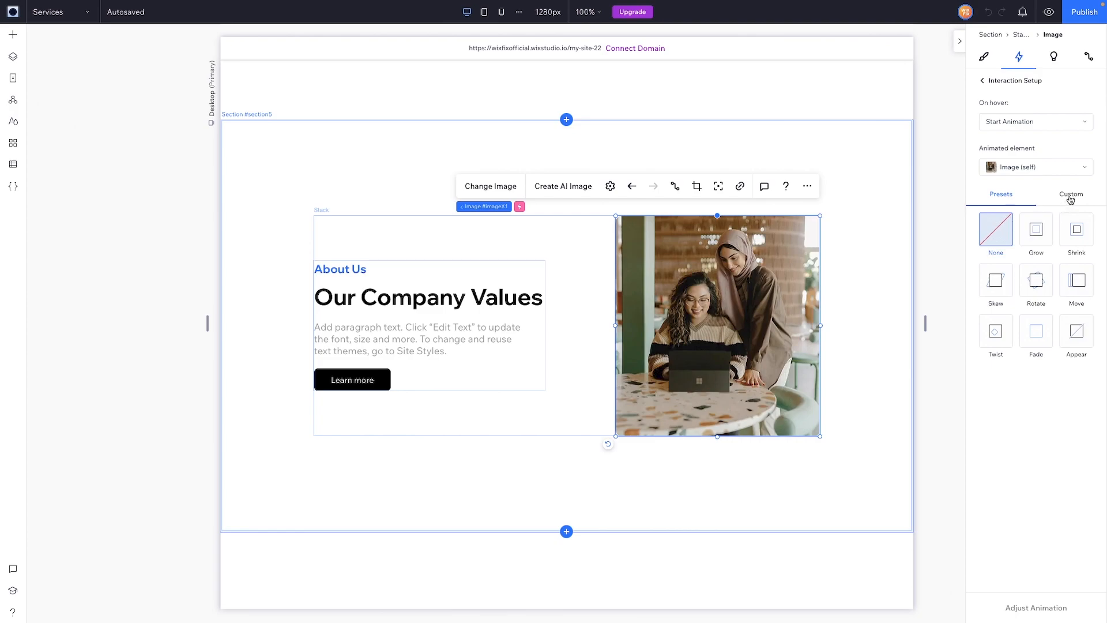
{"action": "left_click", "coordinate": [1071, 193]}
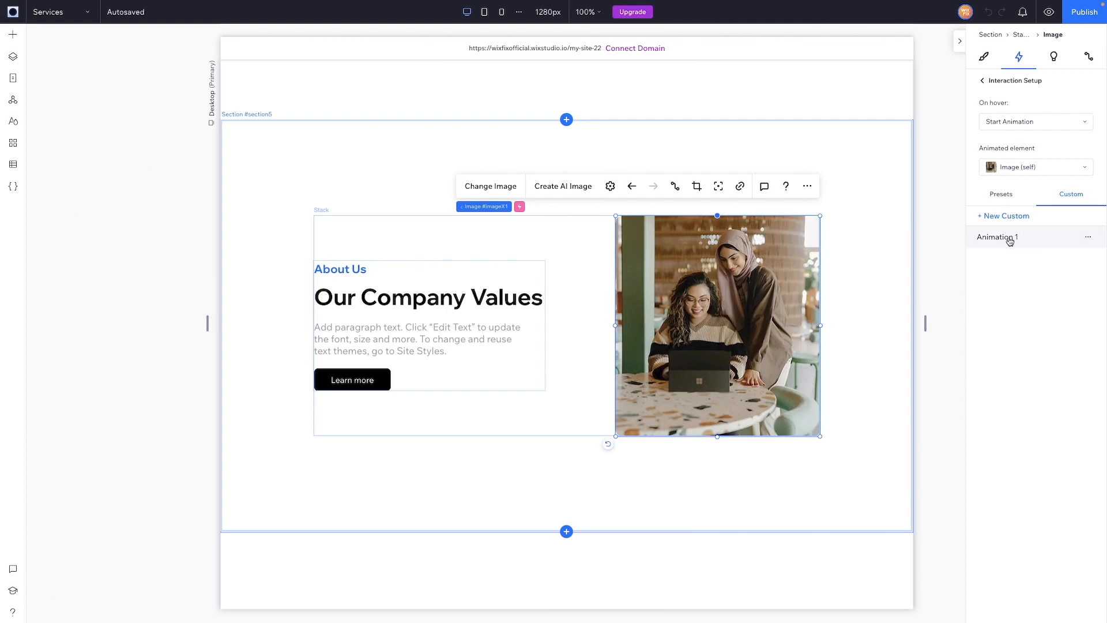
- Edit Animation 1 with a green 9px border, 48px corners, shadow, -5° rotate, 105% scale, then preview
{"action": "left_click", "coordinate": [996, 236]}
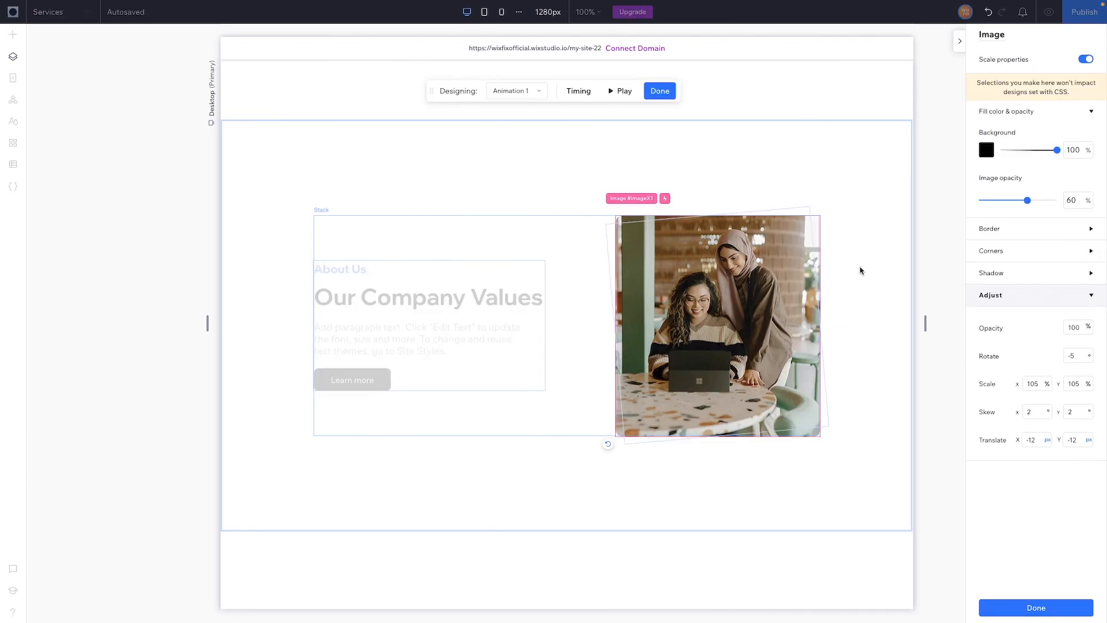
{"action": "mouse_move", "coordinate": [854, 273]}
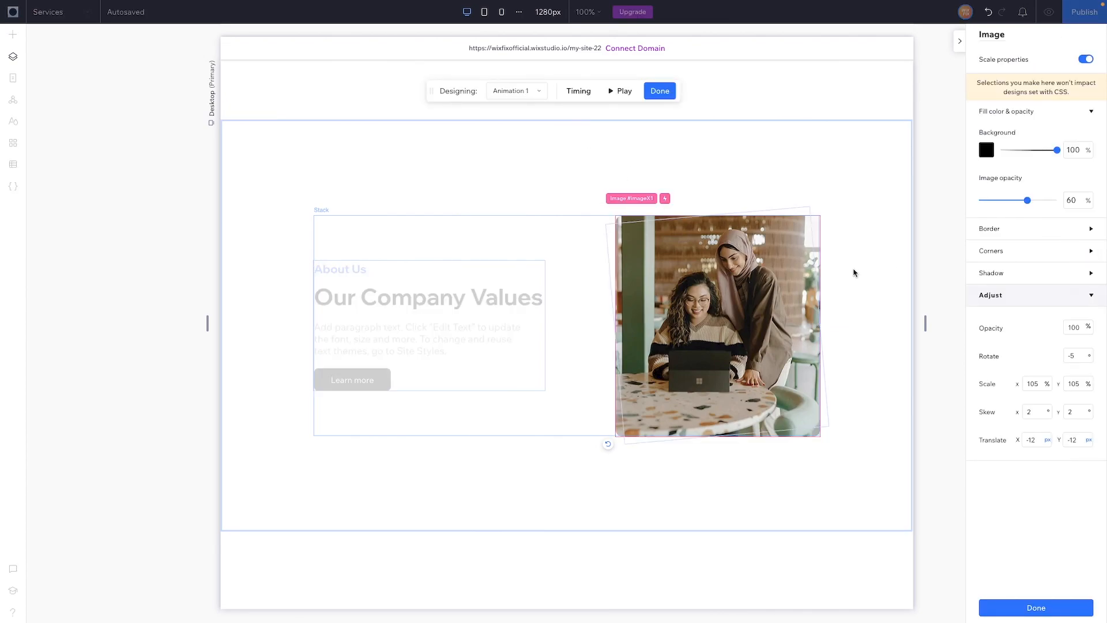
{"action": "left_click", "coordinate": [989, 228]}
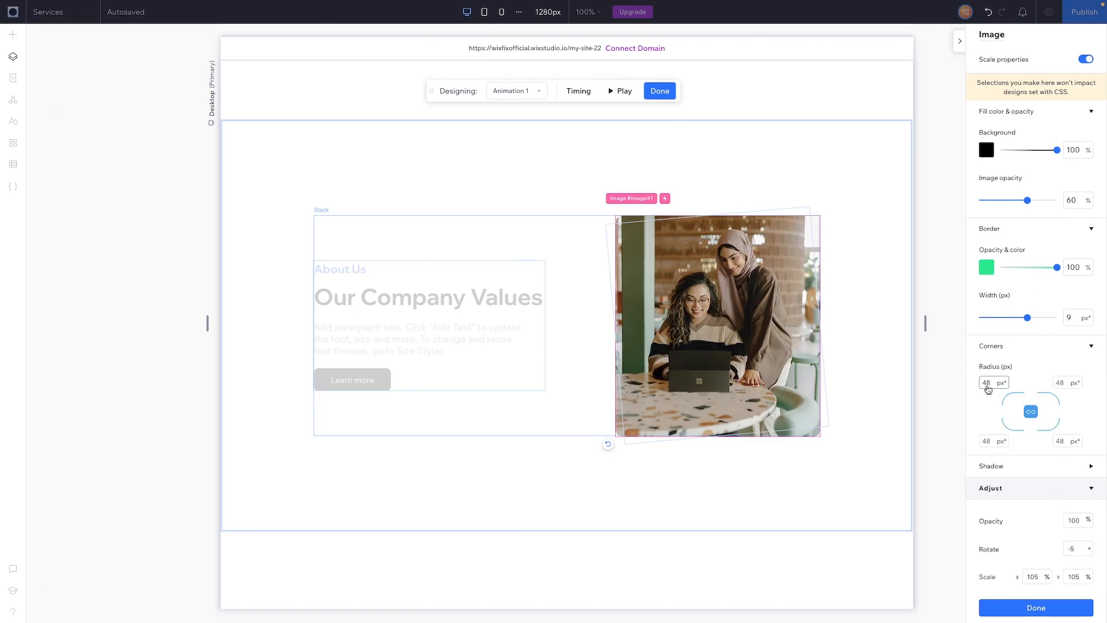
{"action": "scroll", "scroll_direction": "down", "scroll_amount": 3}
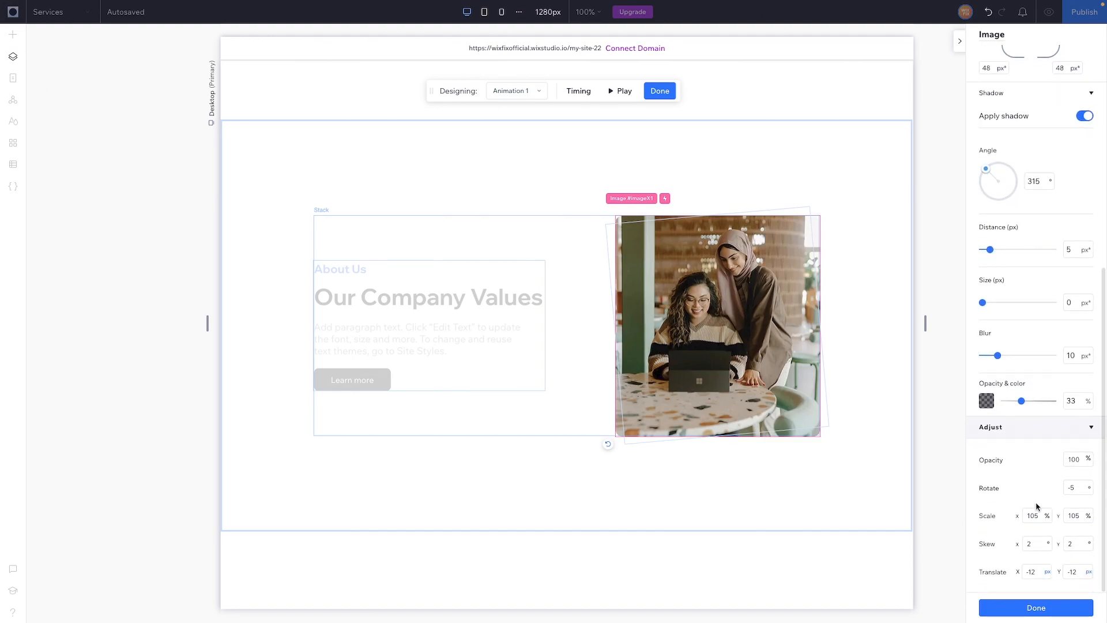
{"action": "mouse_move", "coordinate": [988, 526]}
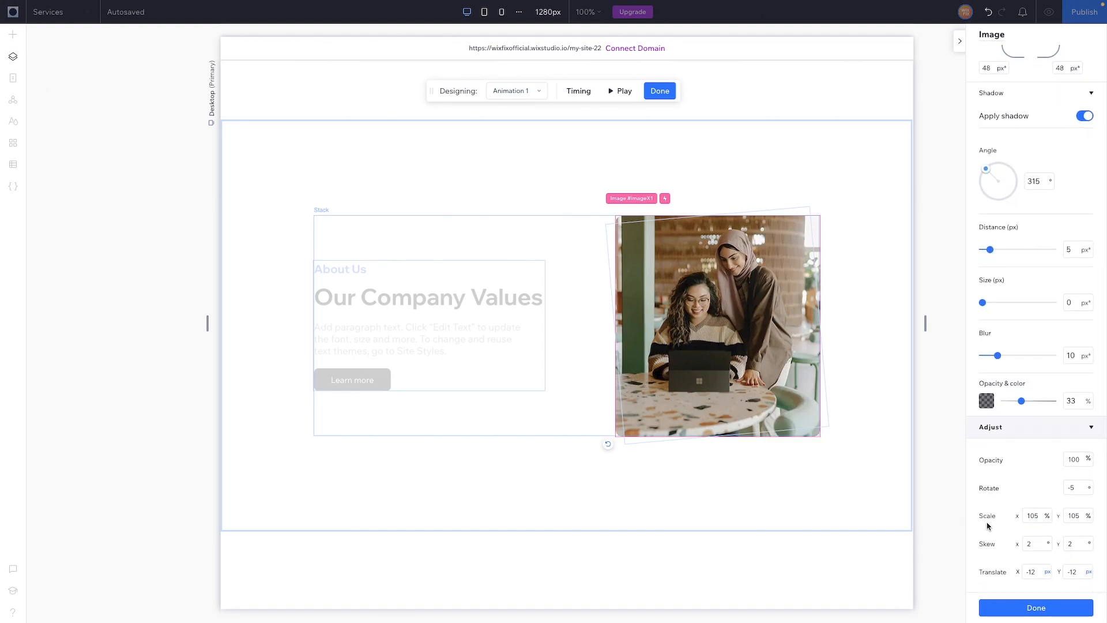
{"action": "mouse_move", "coordinate": [995, 548]}
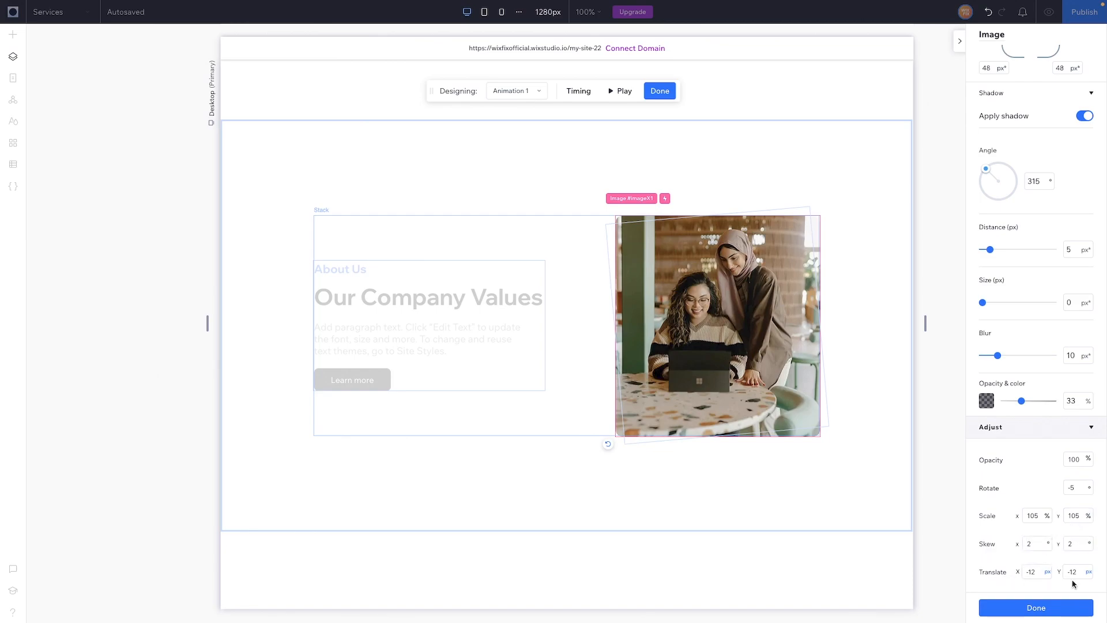
{"action": "left_click", "coordinate": [659, 90]}
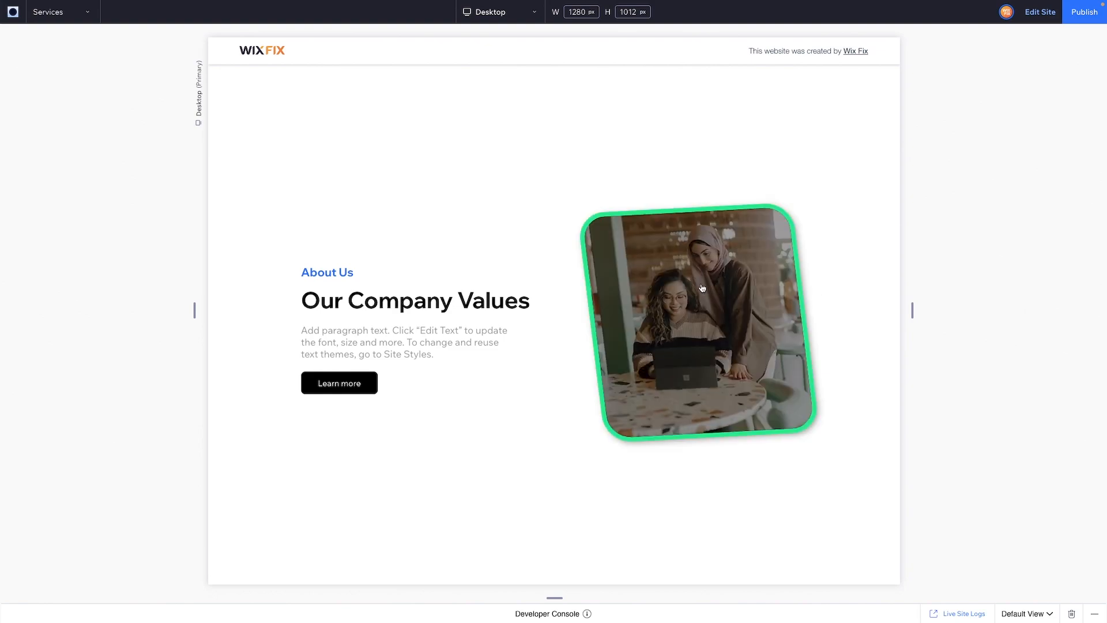
{"action": "mouse_move", "coordinate": [719, 291]}
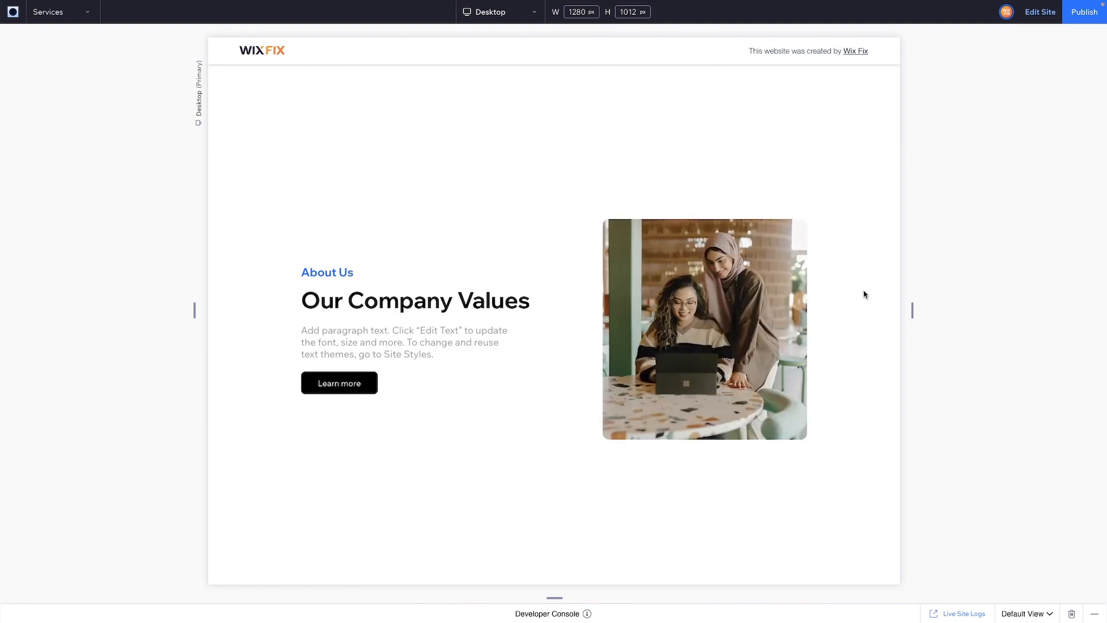
{"action": "mouse_move", "coordinate": [832, 280]}
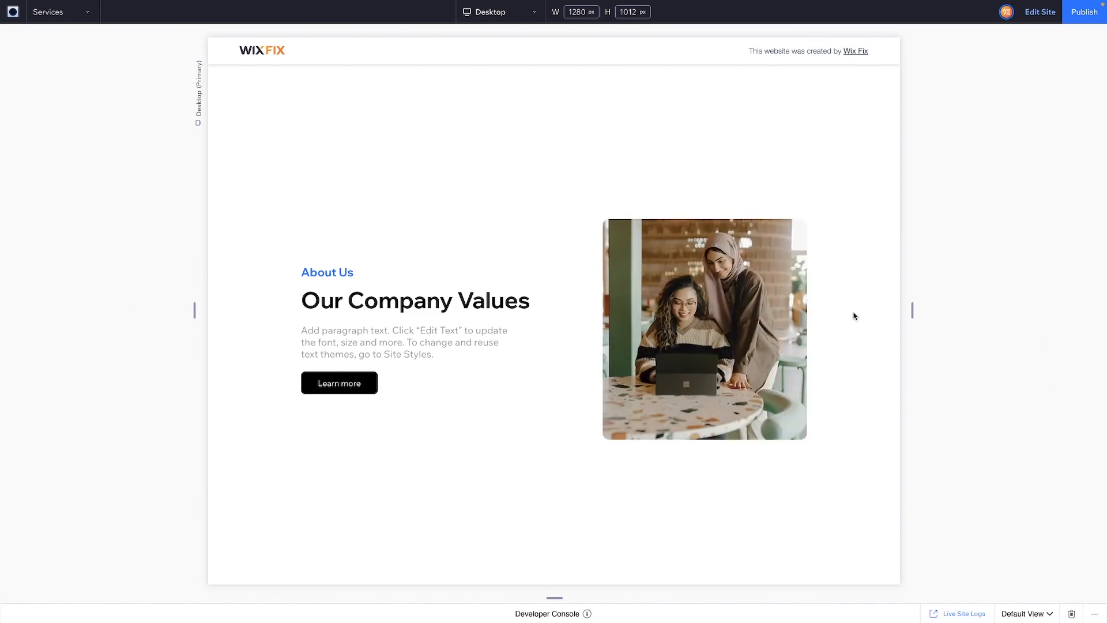
{"action": "mouse_move", "coordinate": [840, 317]}
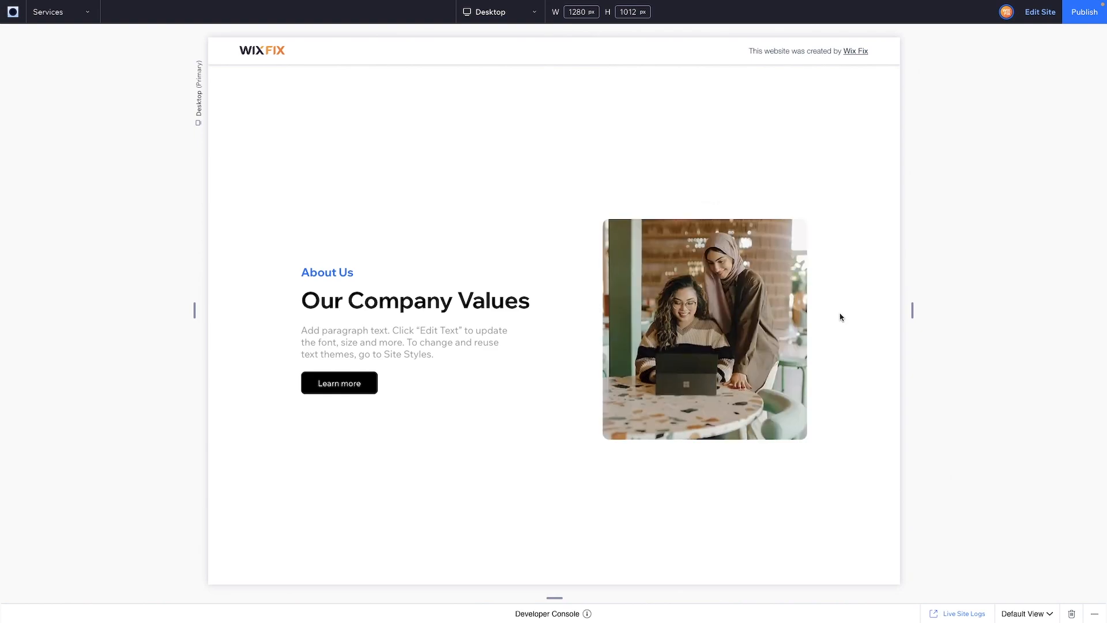
- Hover the photo in Preview to see the animation, then return to Edit Site
{"action": "left_click", "coordinate": [703, 329]}
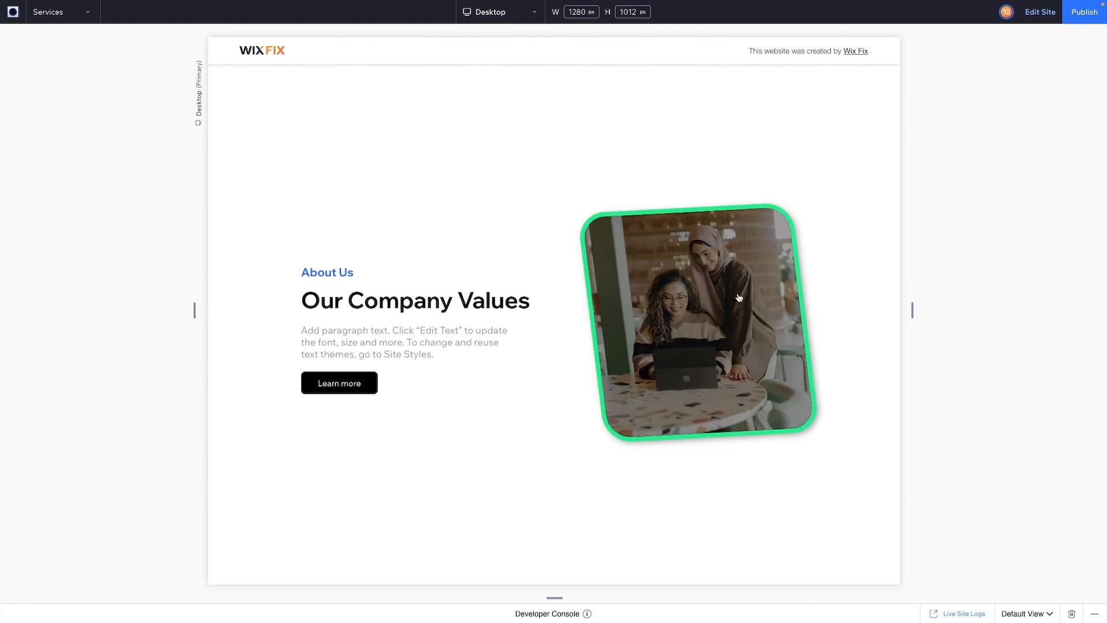
{"action": "mouse_move", "coordinate": [751, 311]}
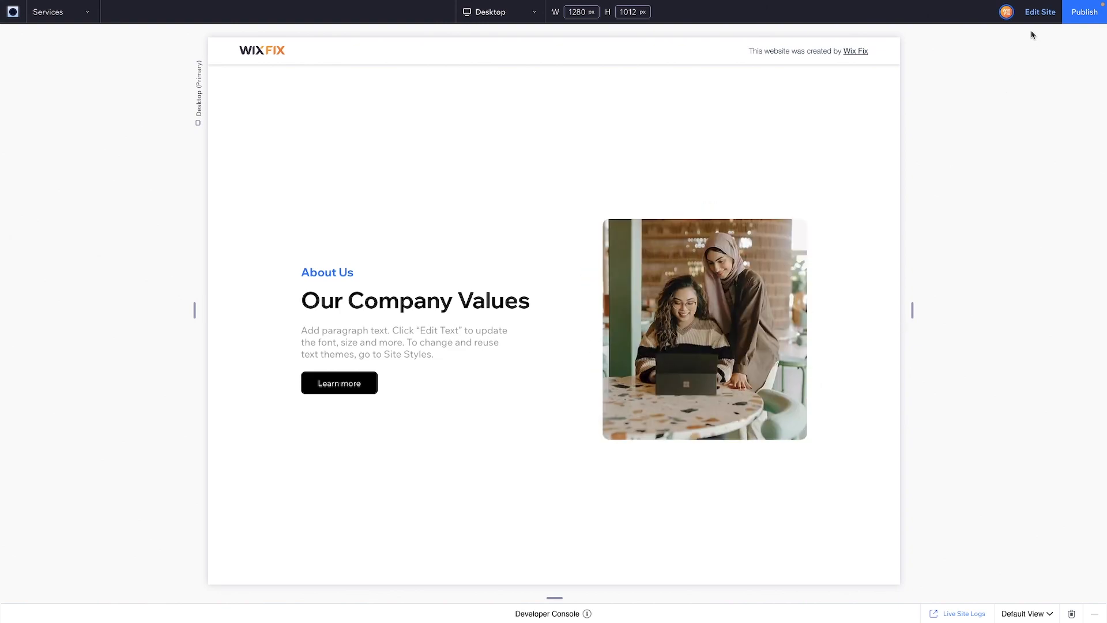
{"action": "left_click", "coordinate": [1039, 11]}
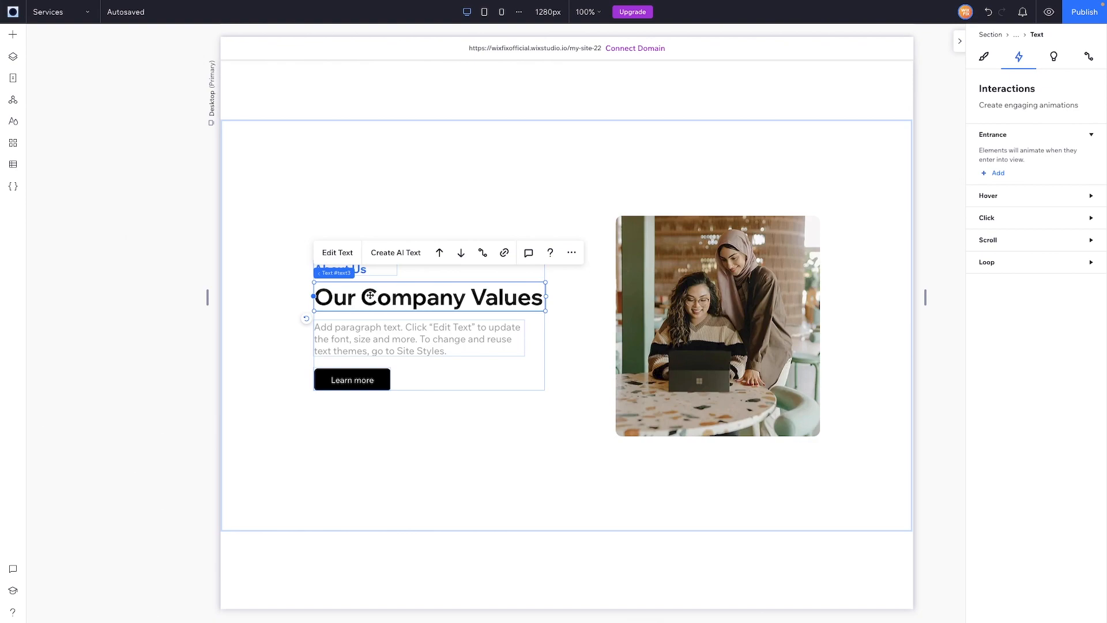
{"action": "mouse_move", "coordinate": [504, 253]}
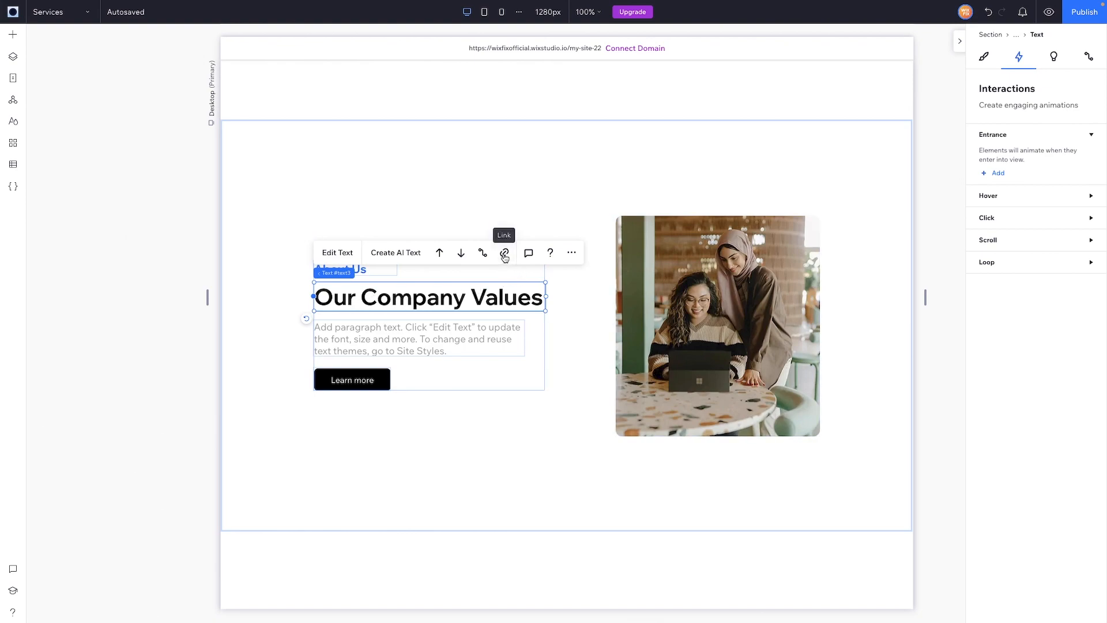
- Select the Our Company Values heading and add a Color hover preset from its Interactions
{"action": "left_click", "coordinate": [504, 252]}
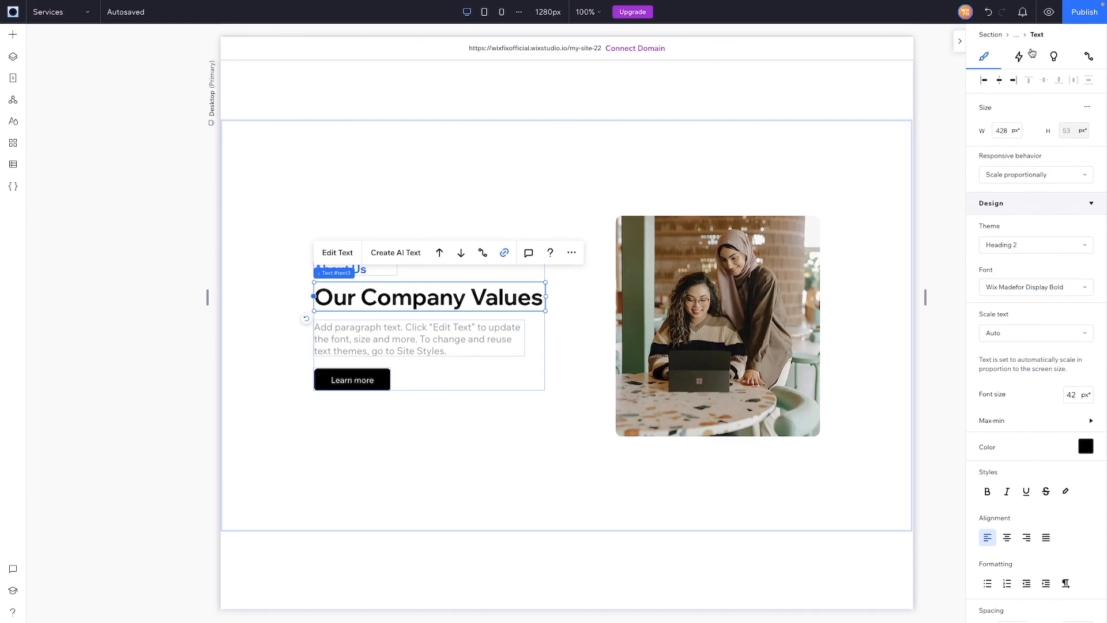
{"action": "left_click", "coordinate": [1018, 57]}
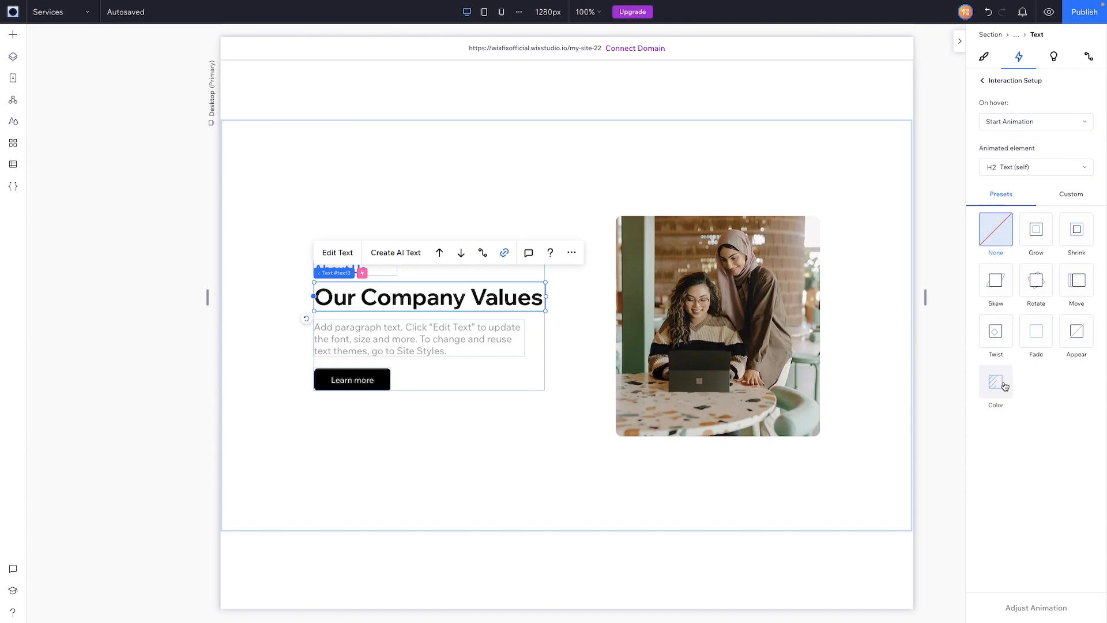
{"action": "left_click", "coordinate": [995, 382]}
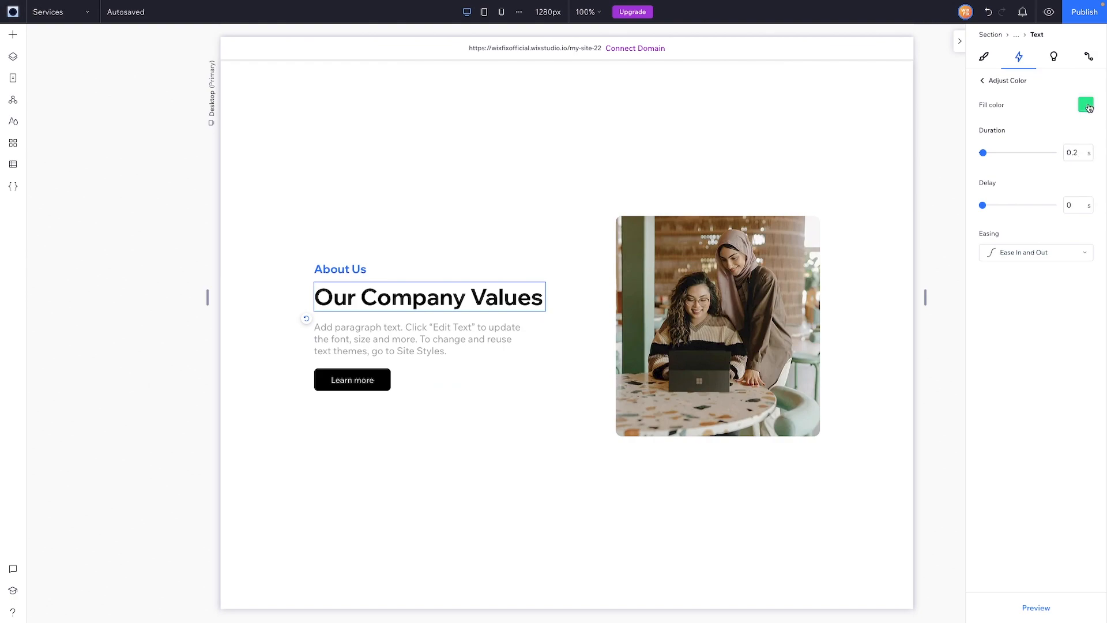
- Pick a new Fill colour for the heading's hover Color preset
{"action": "left_click", "coordinate": [1085, 105]}
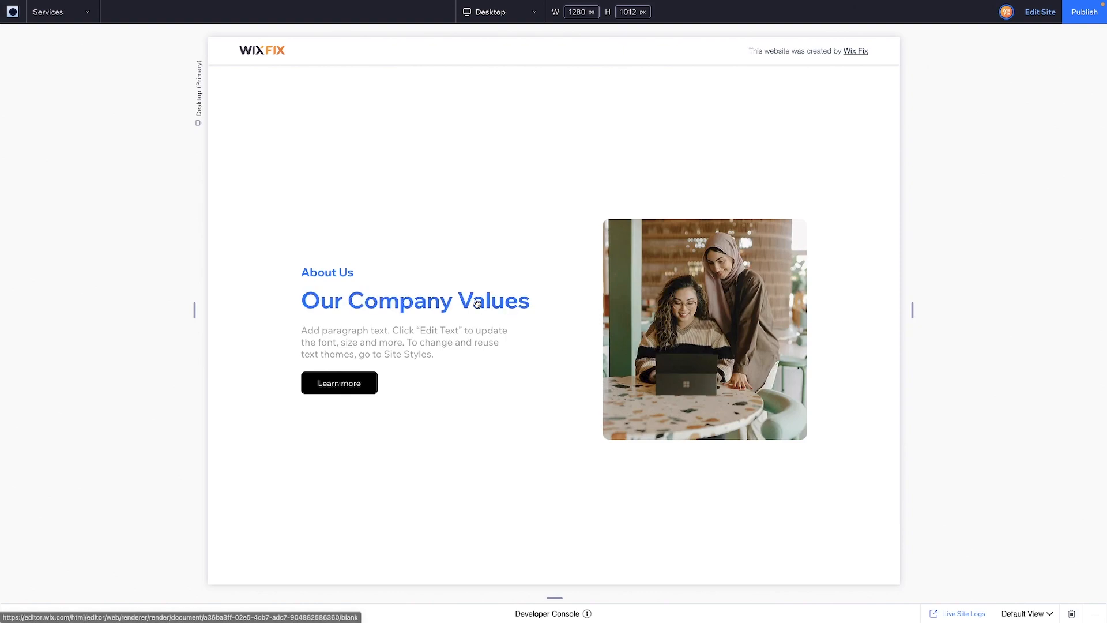
{"action": "left_click", "coordinate": [416, 300]}
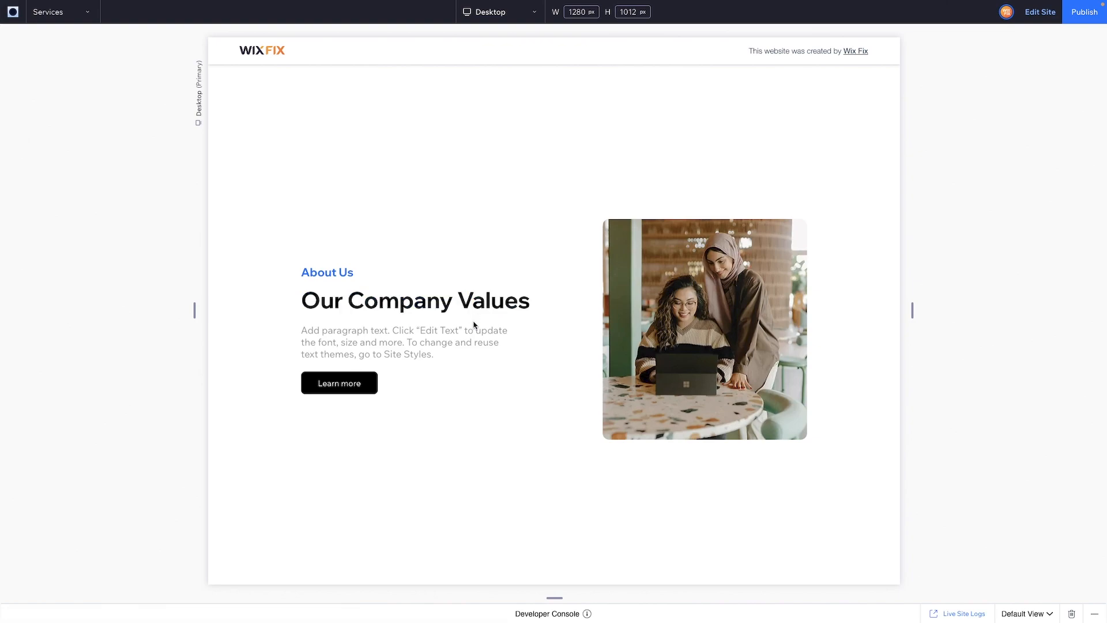
{"action": "left_click", "coordinate": [704, 329]}
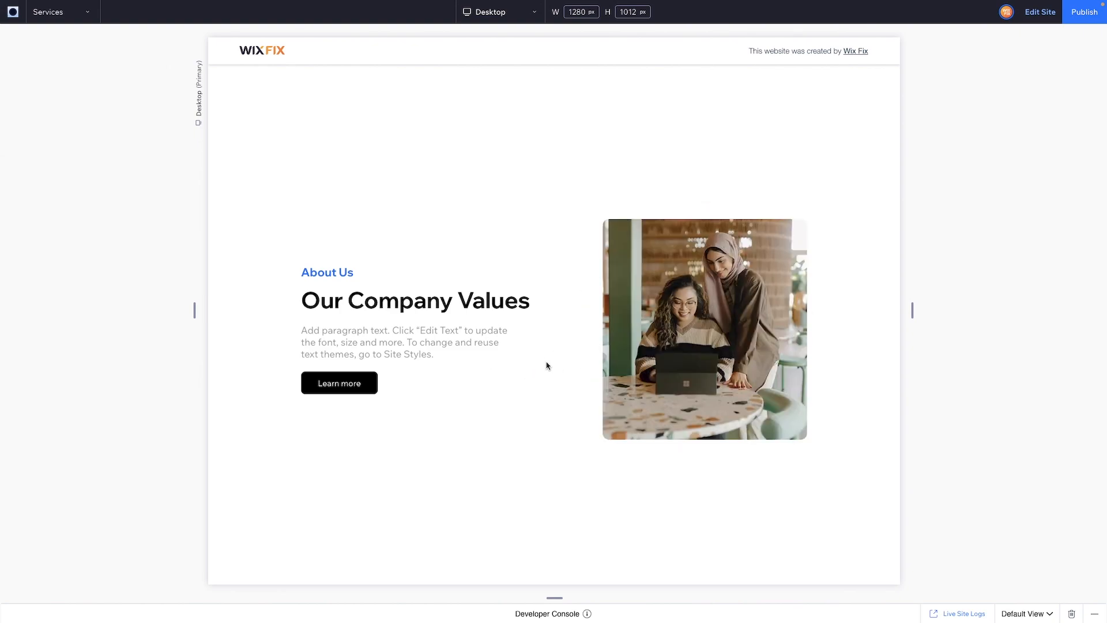
{"action": "left_click", "coordinate": [703, 329]}
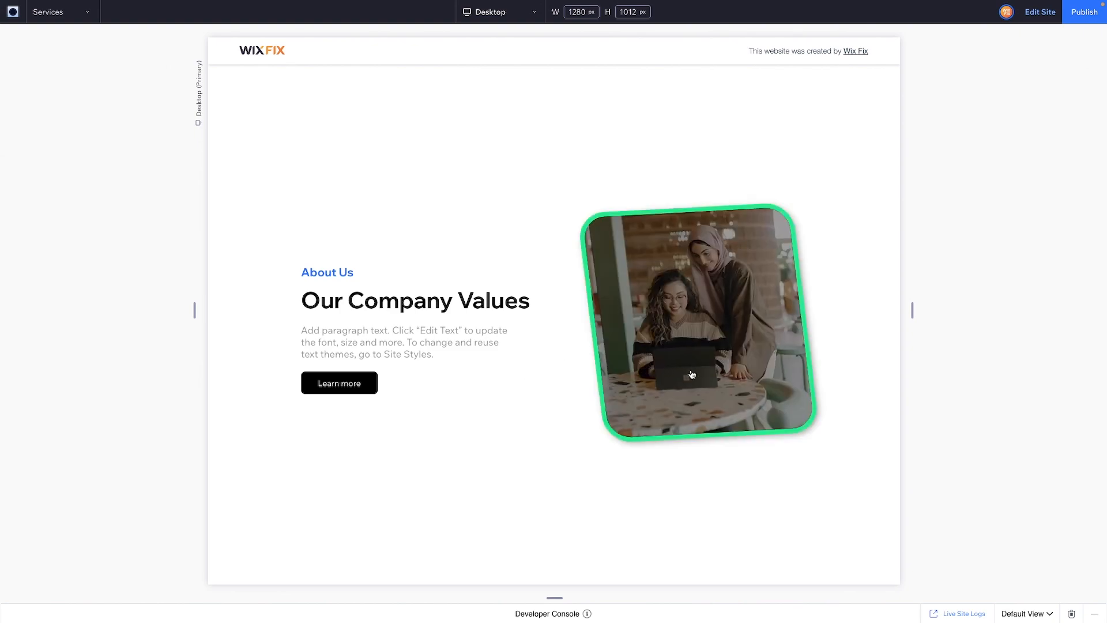